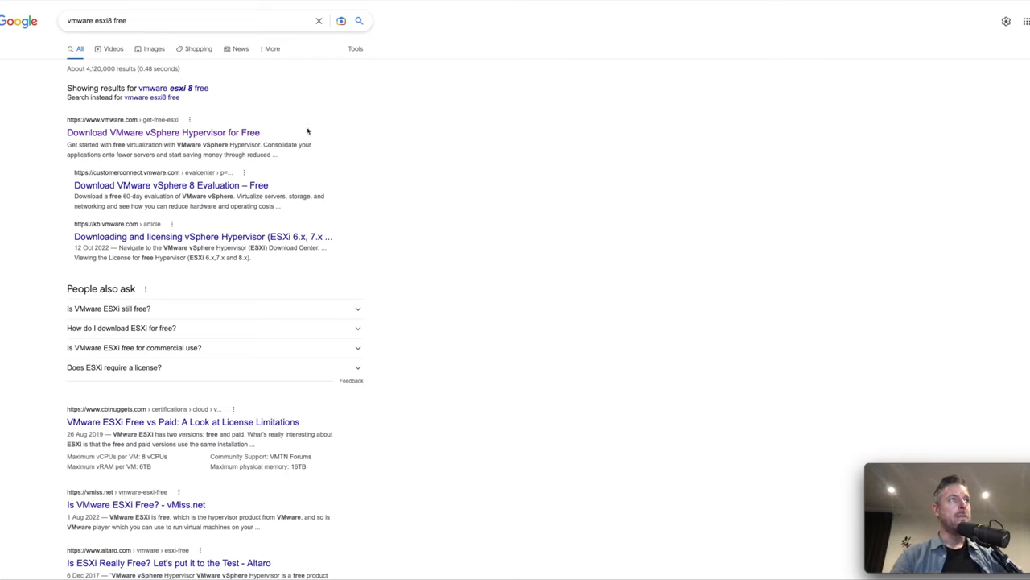
mouse_move(212, 229)
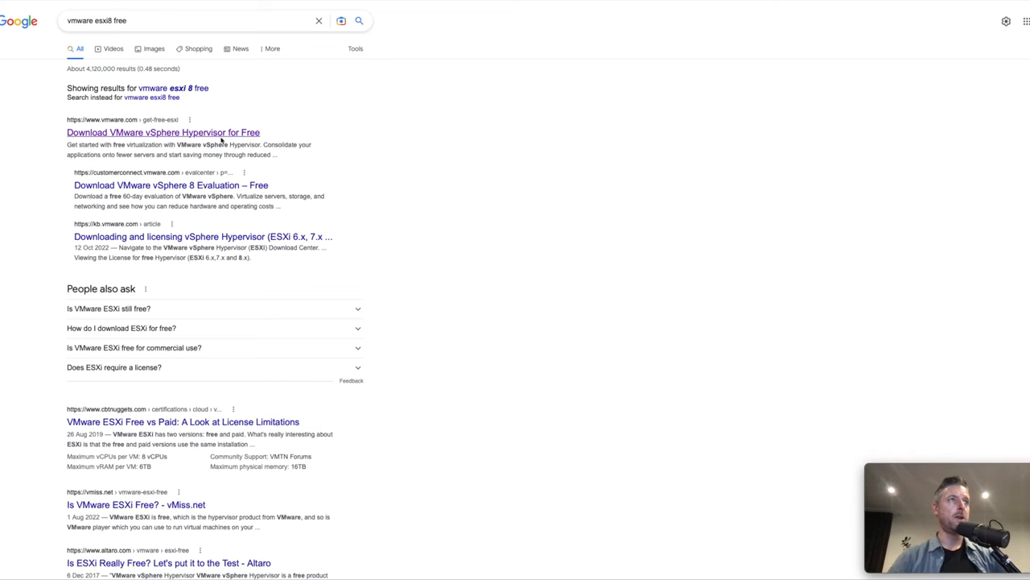
Open the 'Download VMware vSphere Hypervisor for Free' result to reach the Product Evaluation Center
left_click(163, 132)
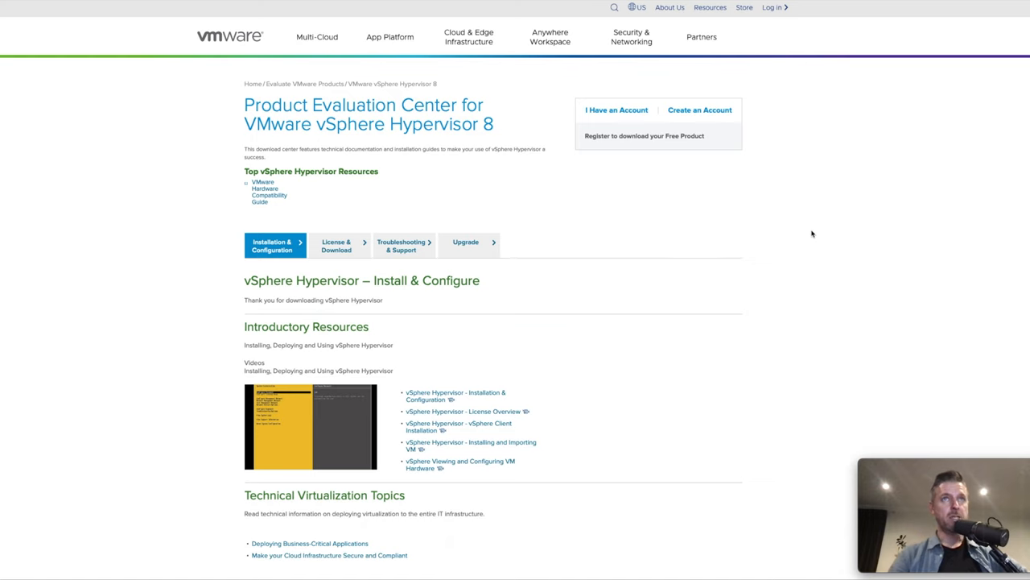
mouse_move(694, 118)
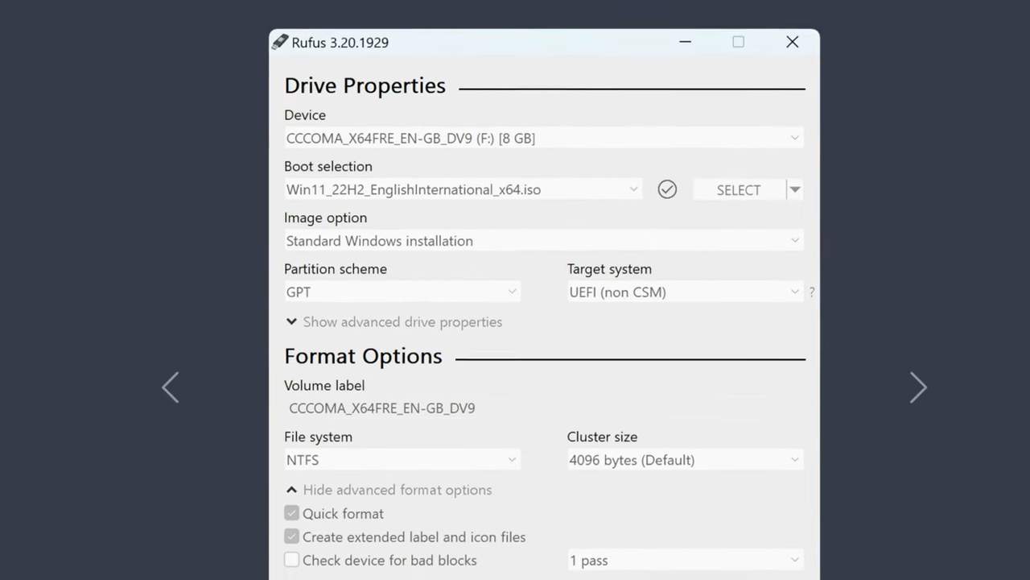
scroll("down", 3)
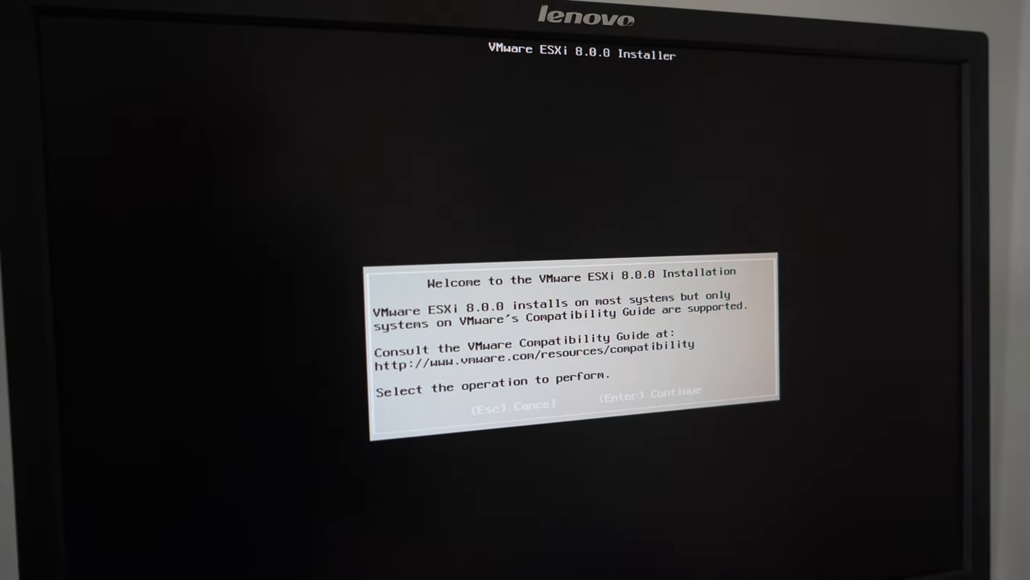
Continue past the welcome screen, select the local ATA disk and confirm overwriting its partitions
key("Enter")
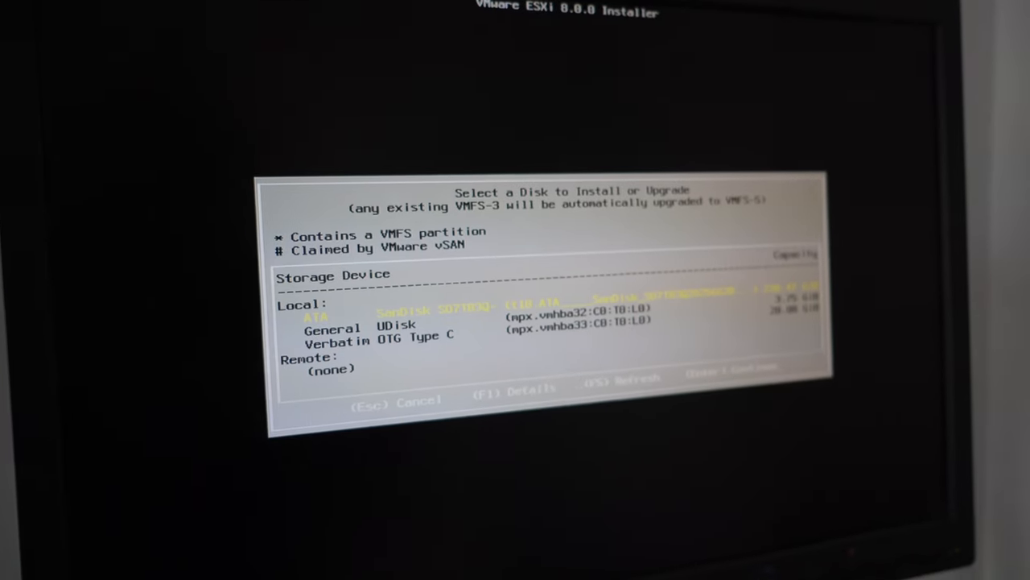
key("enter")
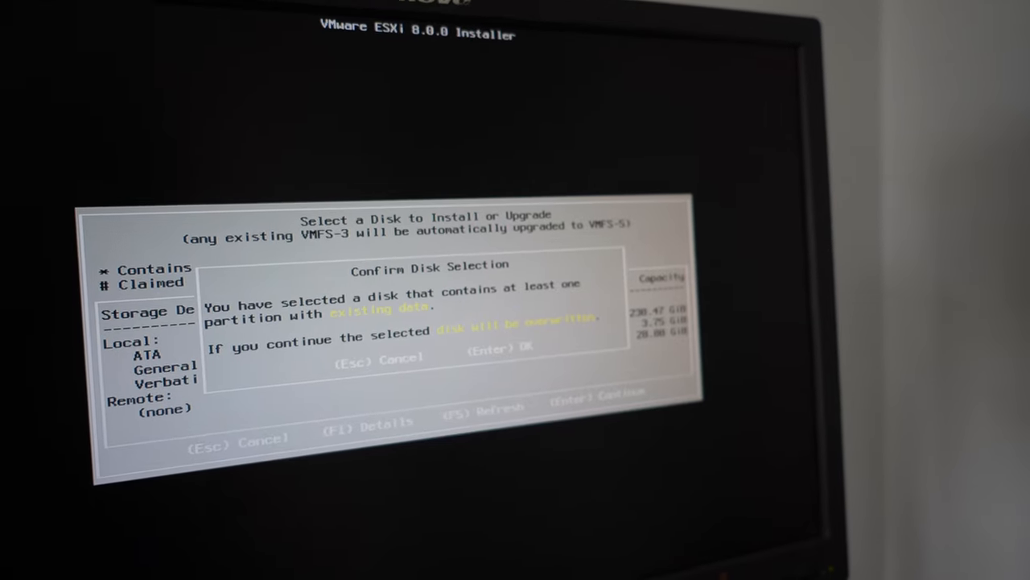
key("enter")
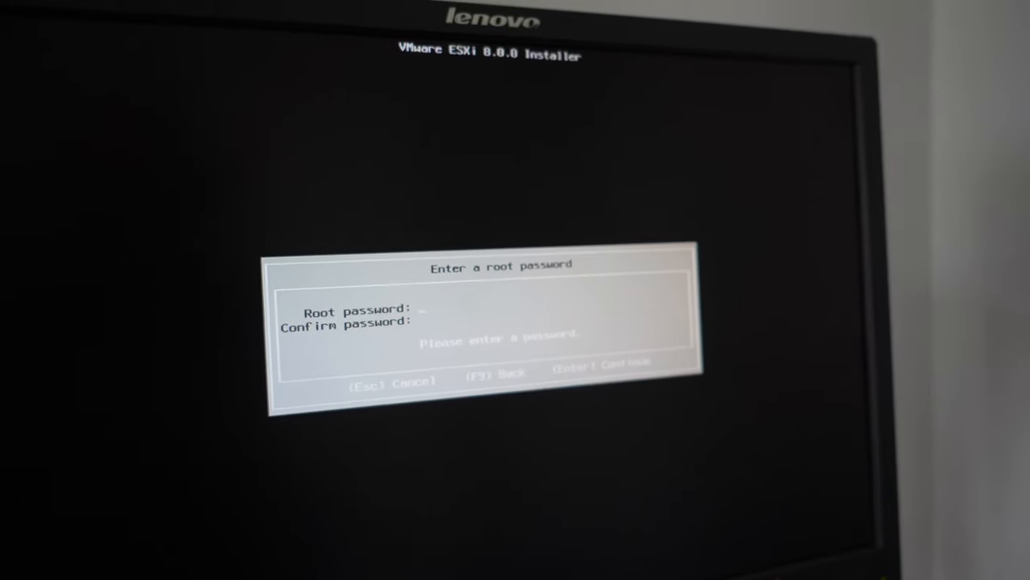
Accept the root password and start the ESXi installation with F11
key("enter")
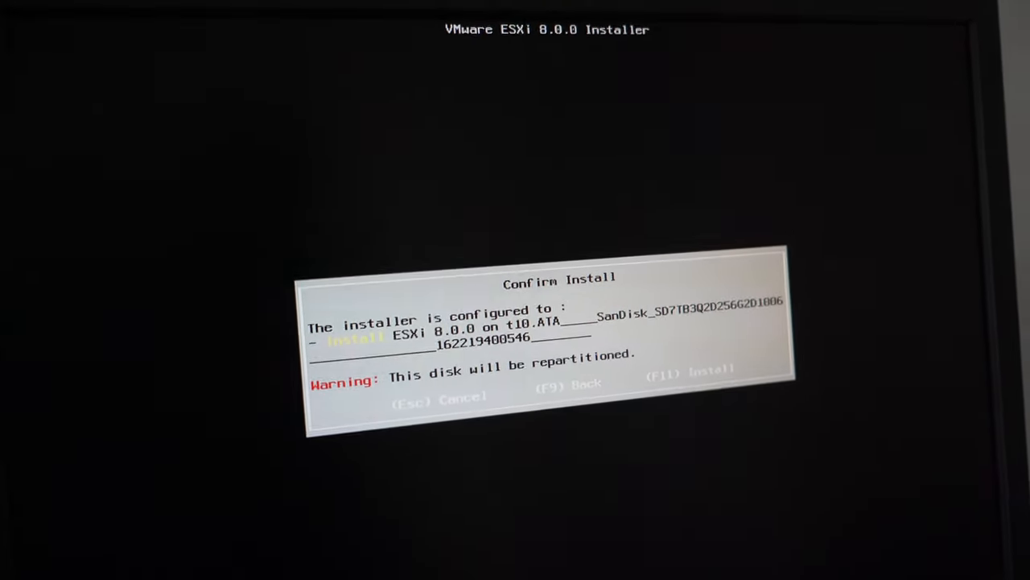
key("F11")
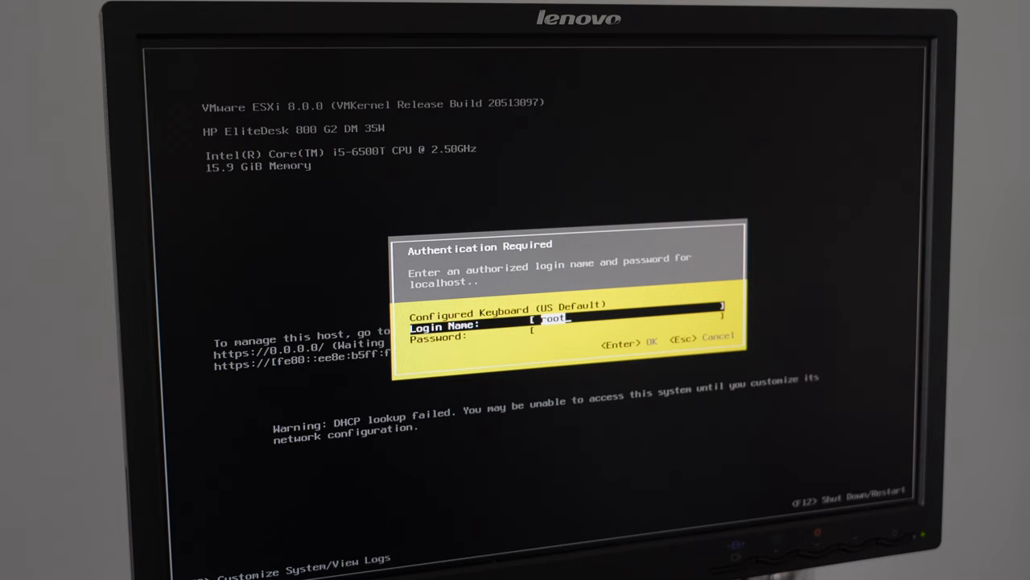
Log in as root and navigate Configure Management Network down to IPv4 Configuration
key("Tab")
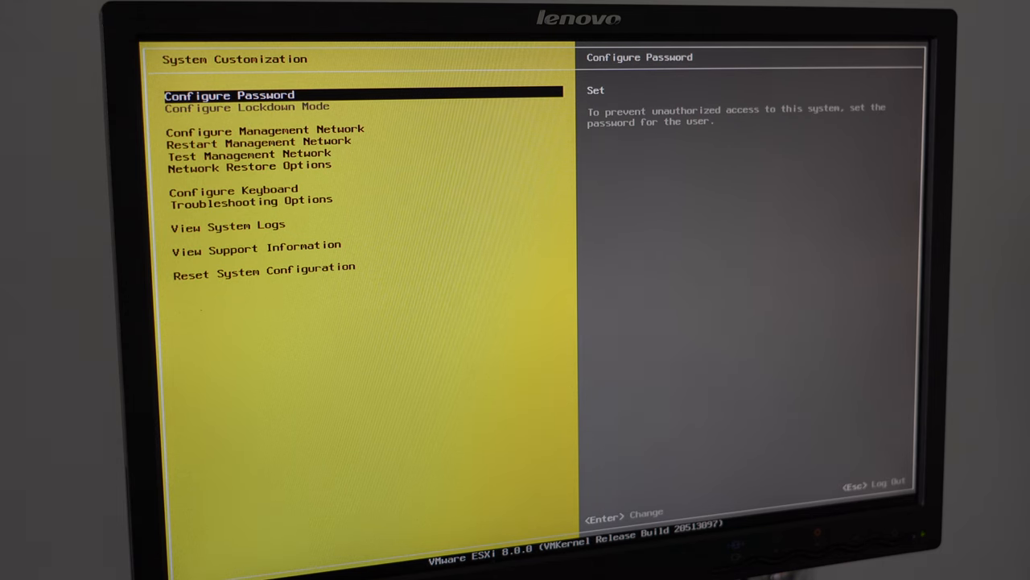
key("down")
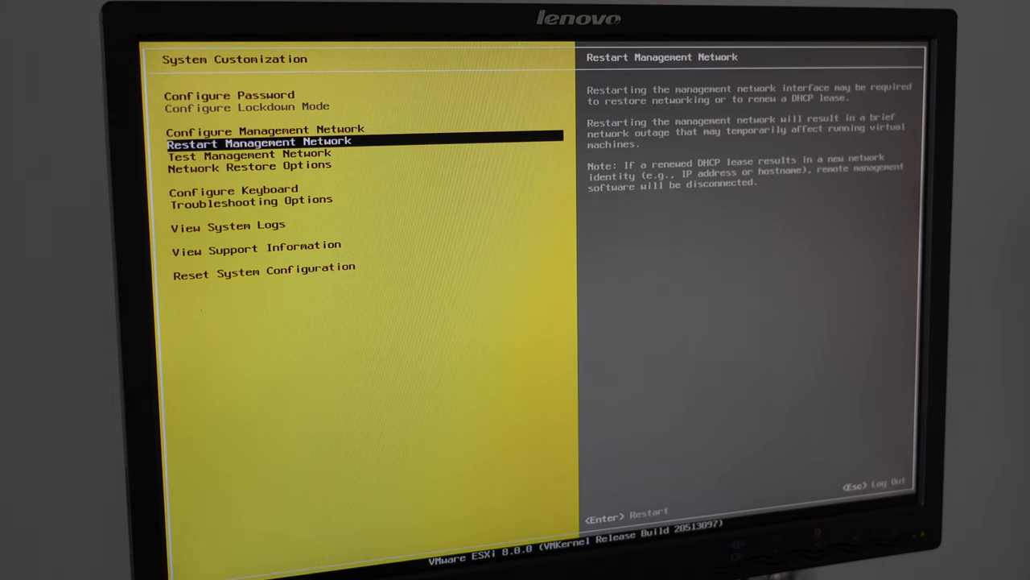
key("Up")
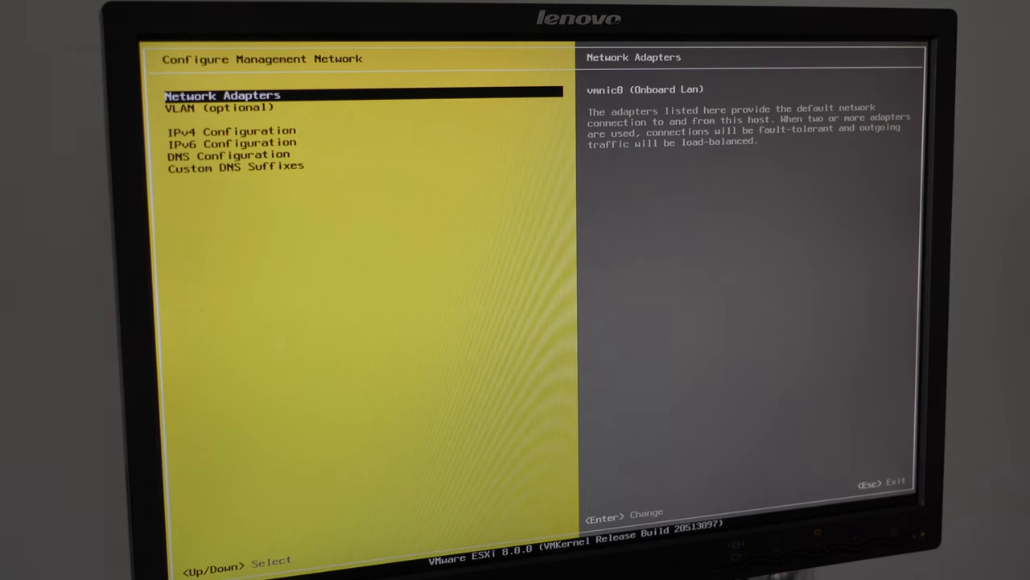
key("Down")
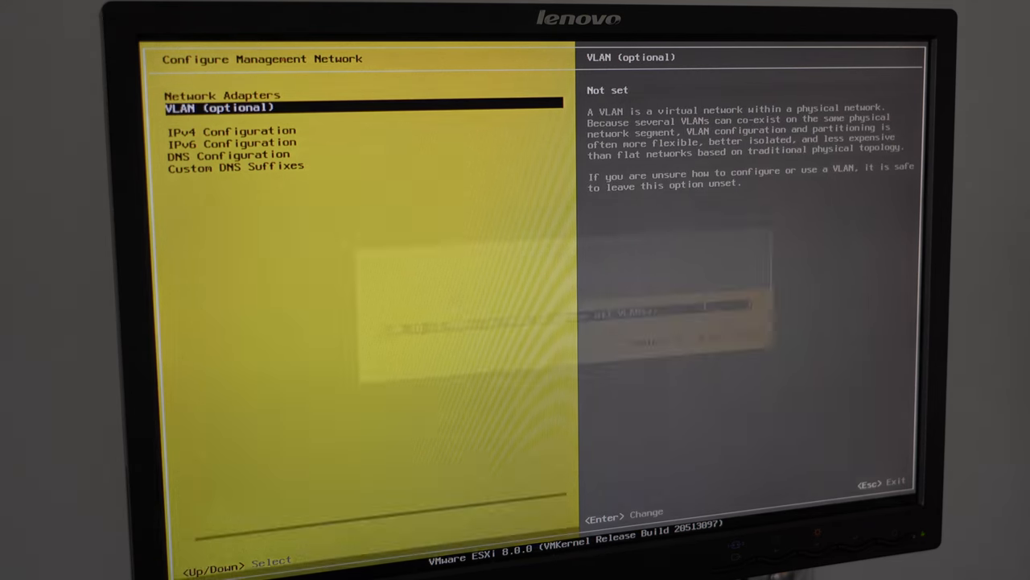
key("enter")
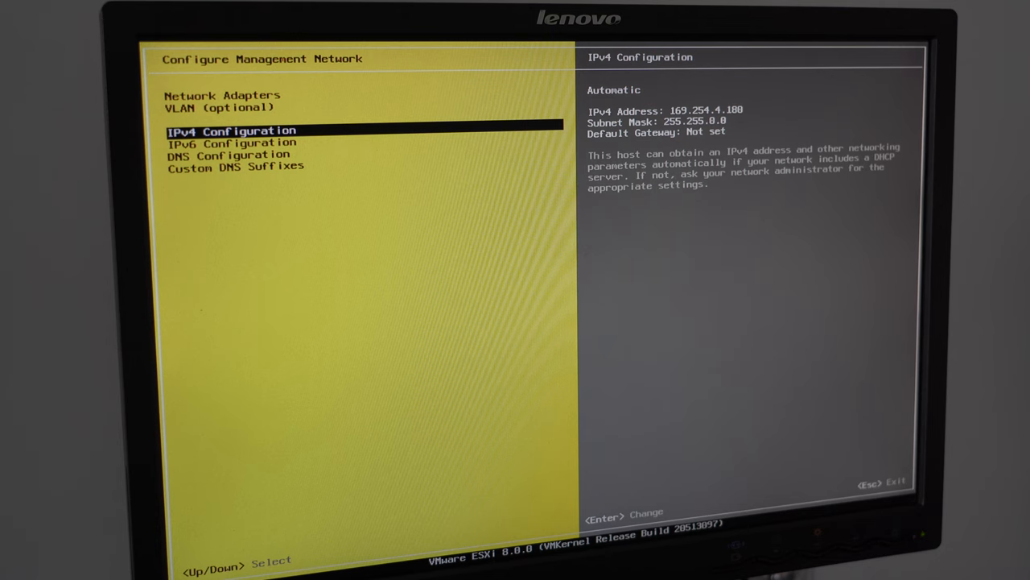
Set a static IPv4 address ending in .16 for the management network and save it
key("enter")
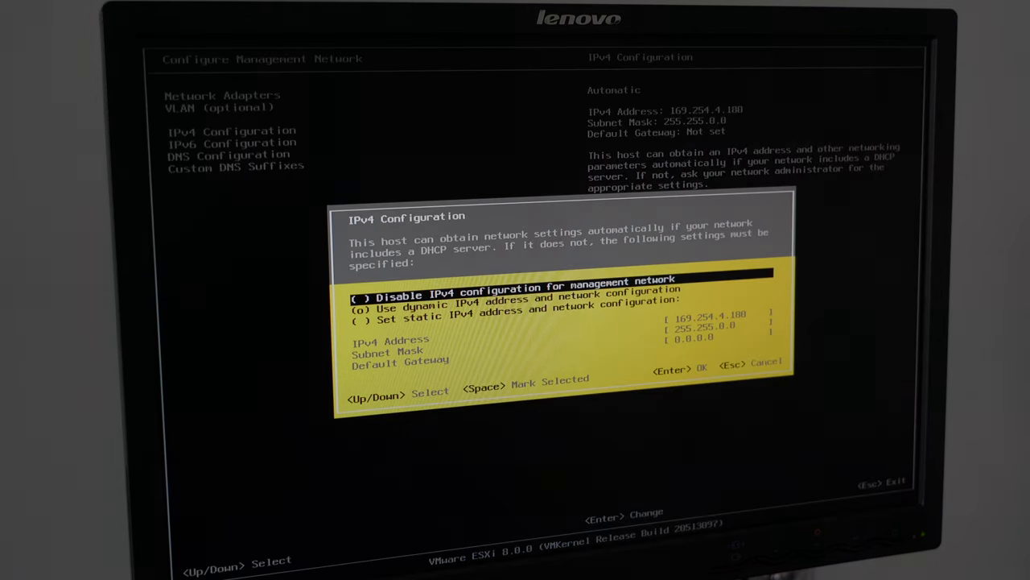
key("Down")
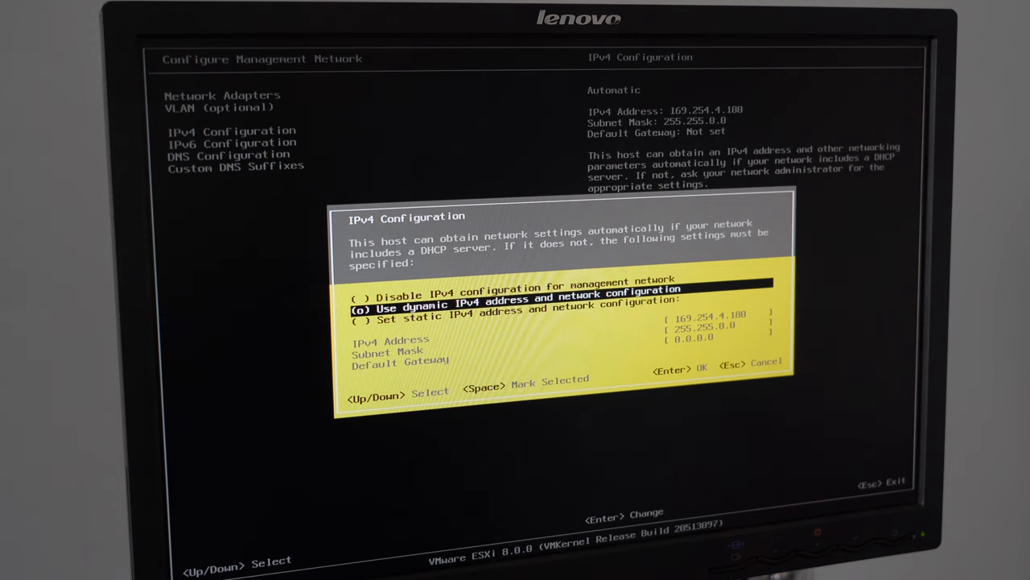
key("Down")
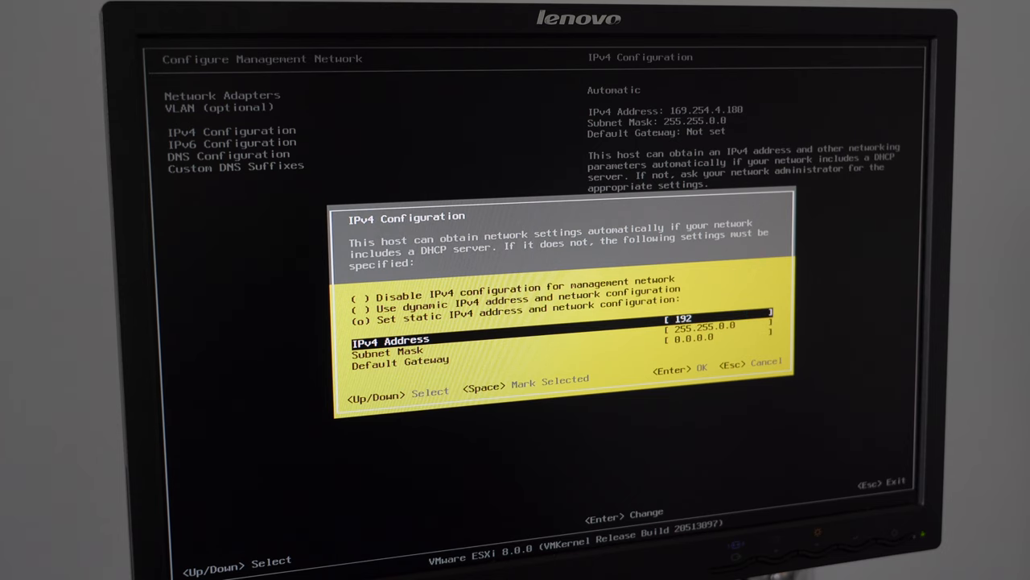
type(".16")
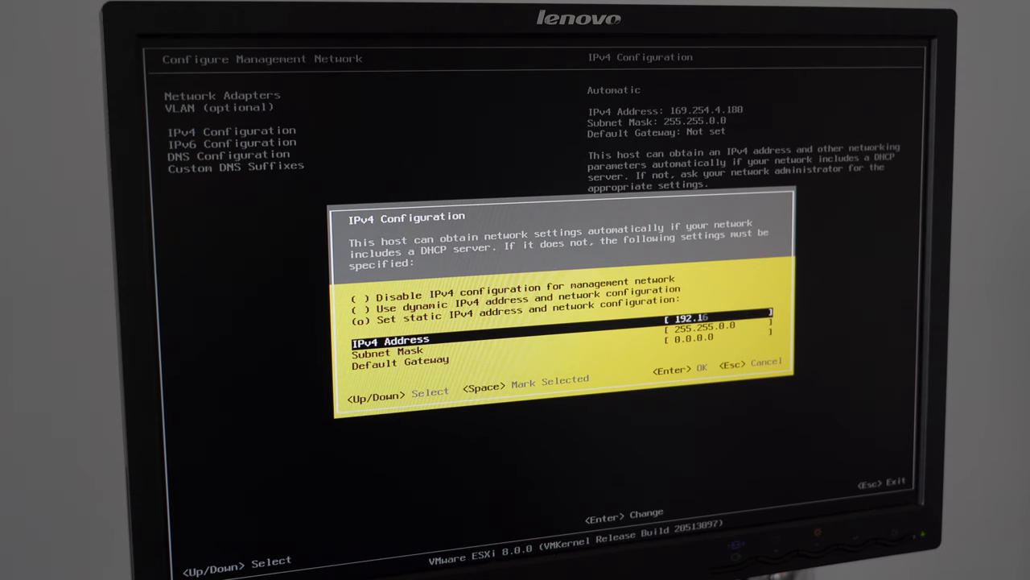
key("Enter")
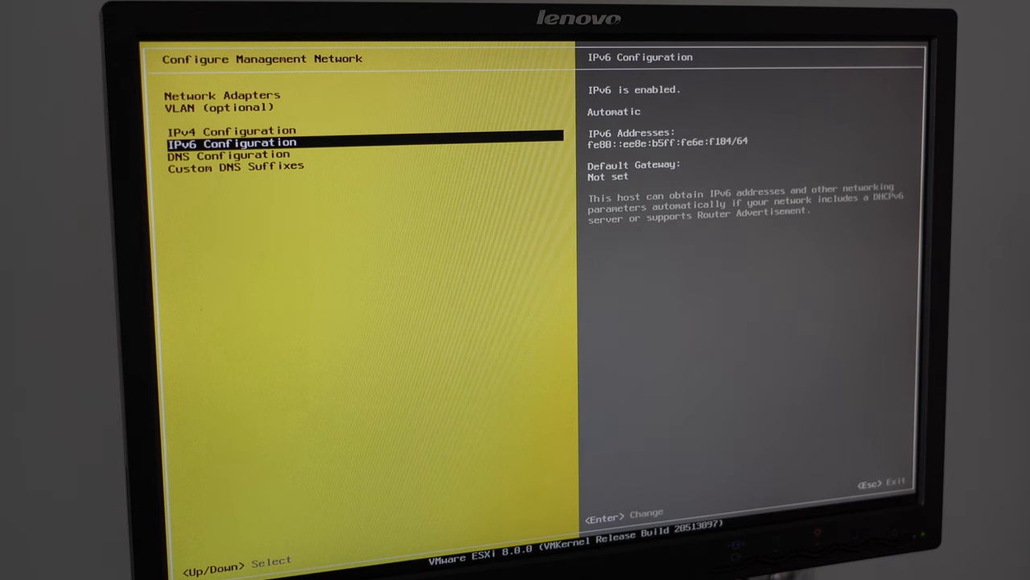
Review the DNS Configuration options of the management network
key("enter")
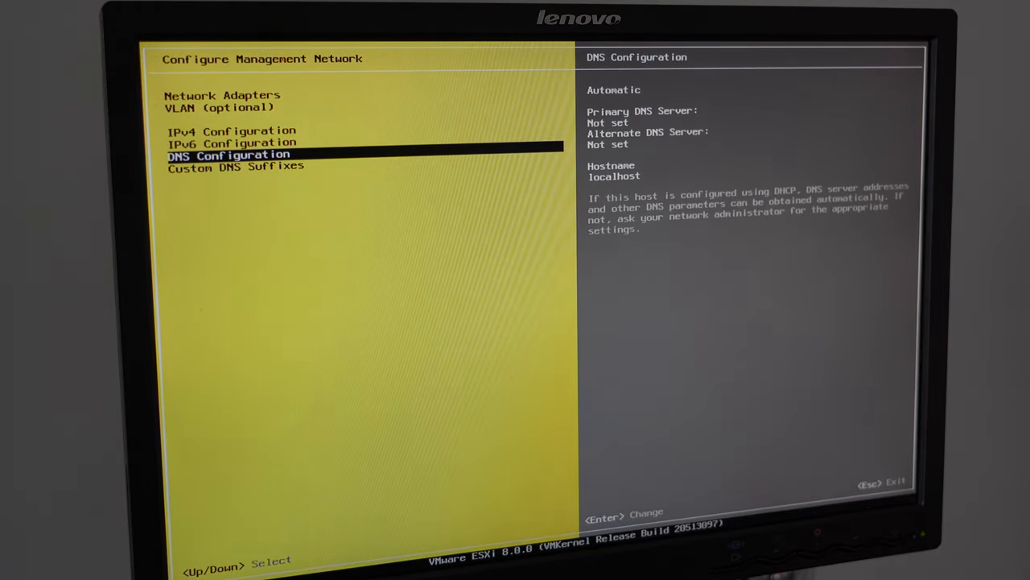
key("enter")
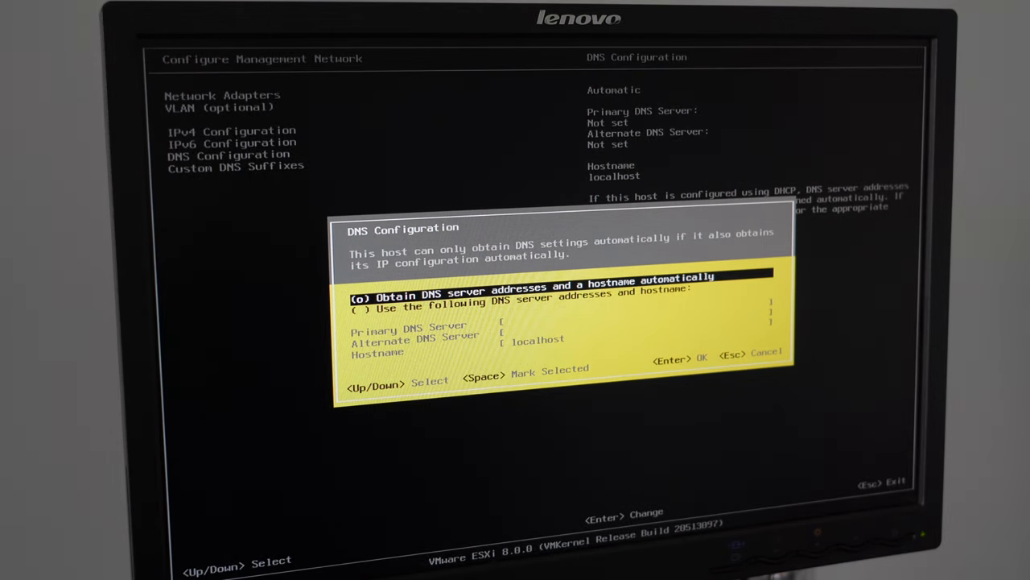
key("Down")
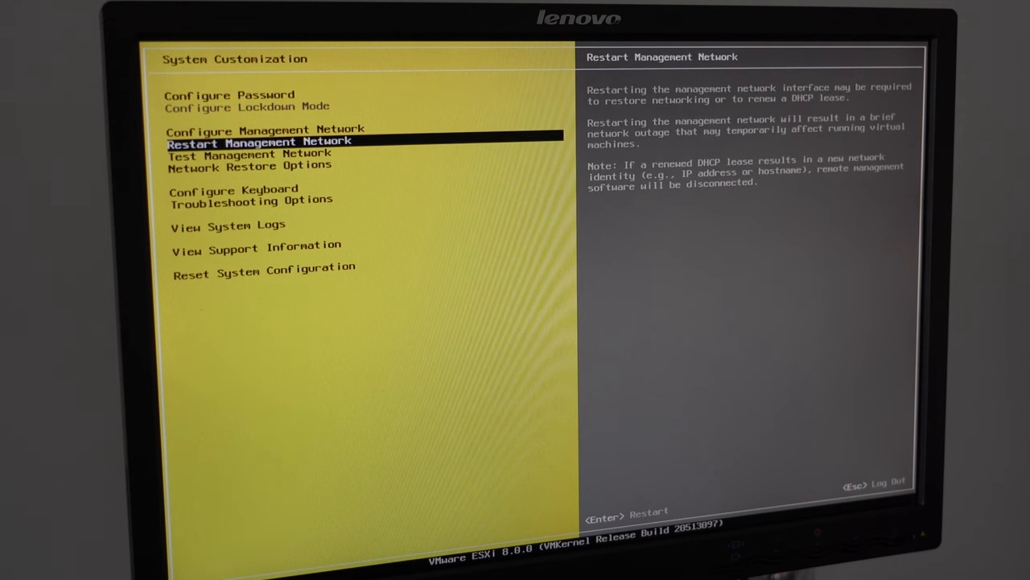
Enable the ESXi Shell in the host's troubleshooting mode options
key("Down")
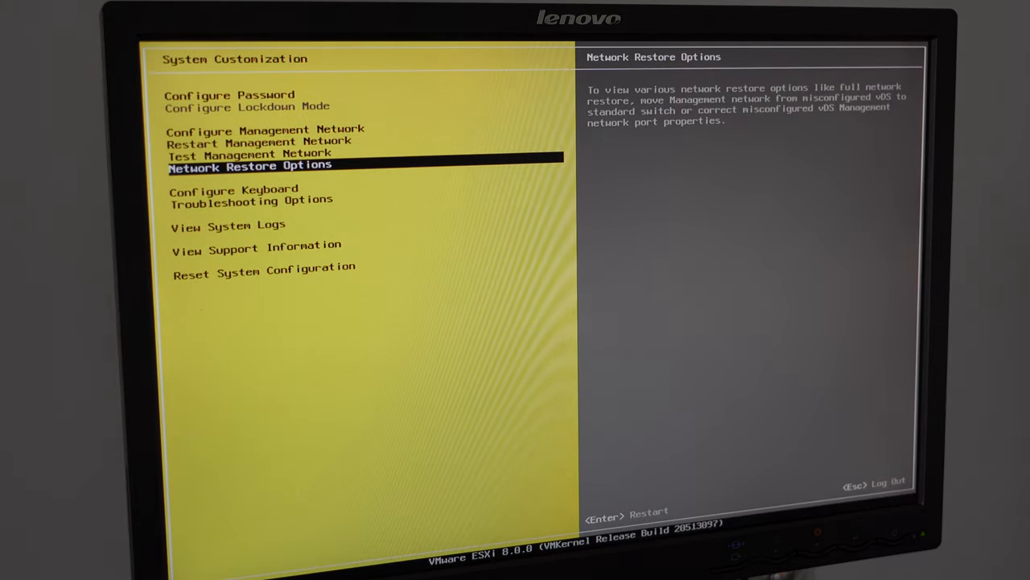
key("Up")
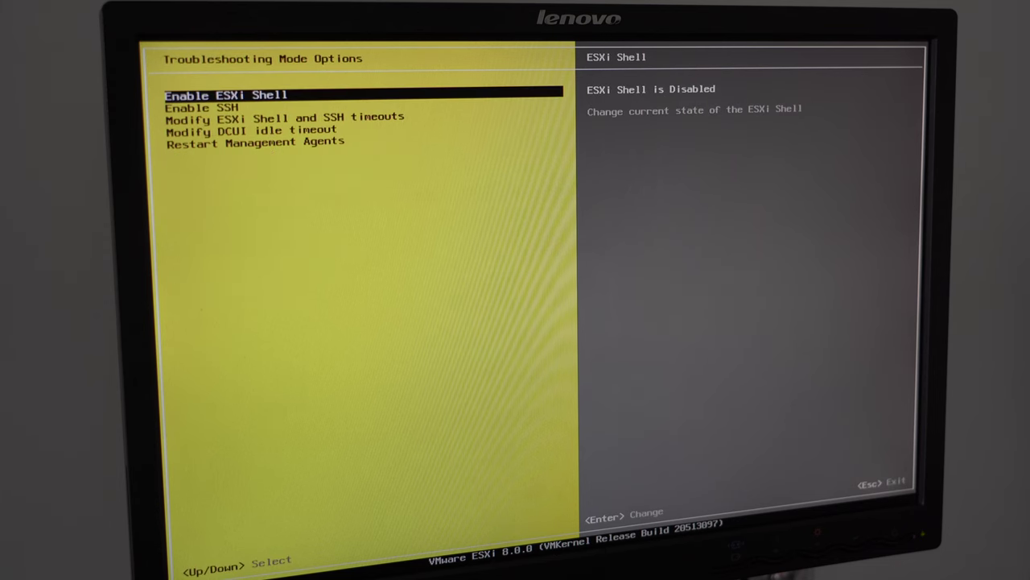
key("Down")
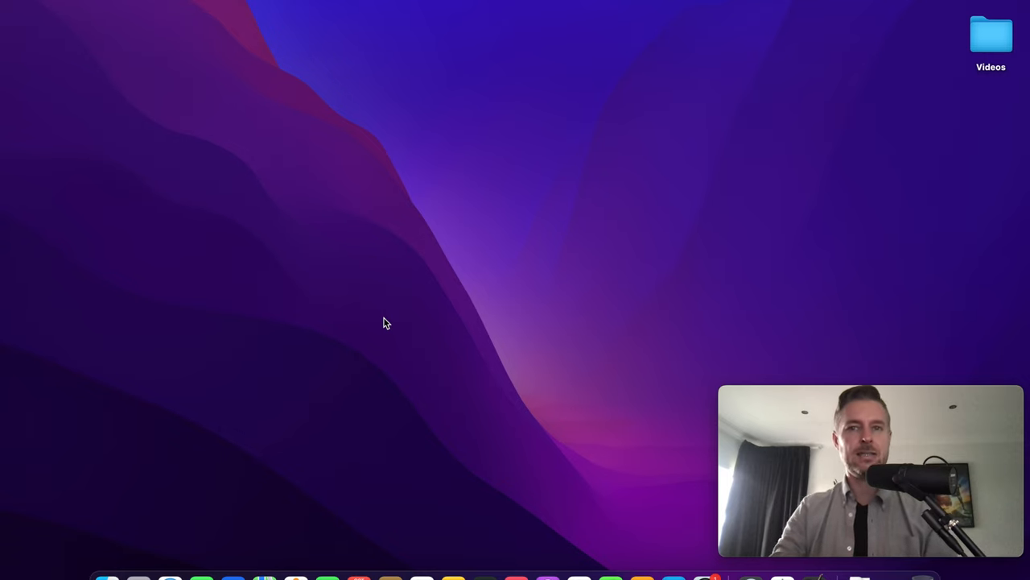
mouse_move(169, 577)
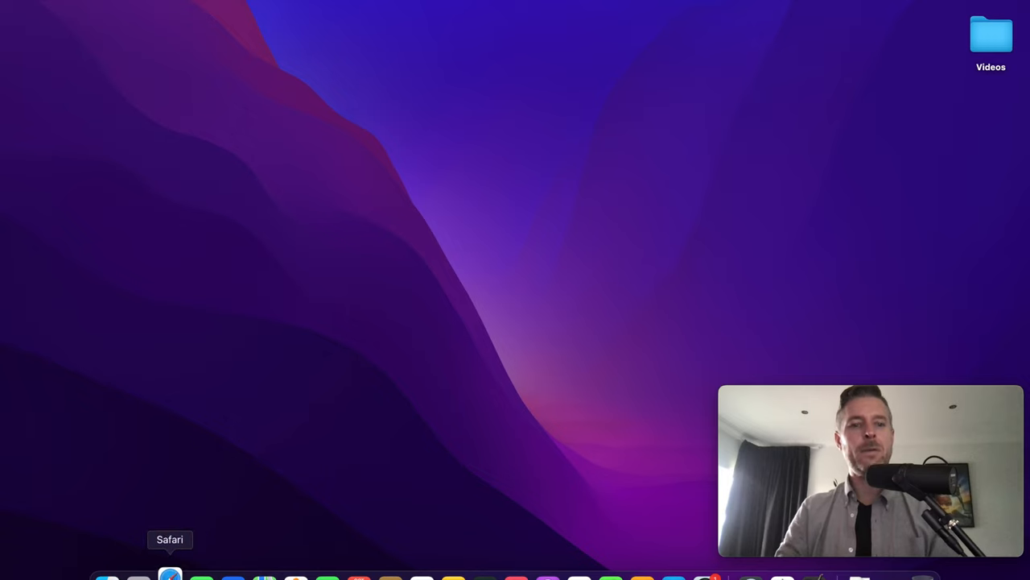
mouse_move(296, 67)
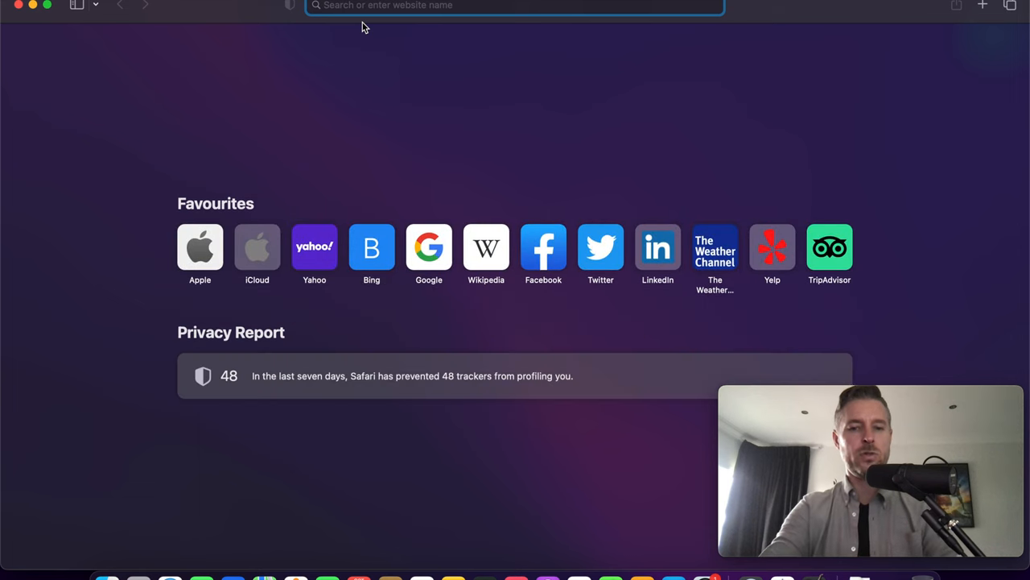
Browse to the host's IP and proceed past the certificate warning to the Host Client login page
type("172.15")
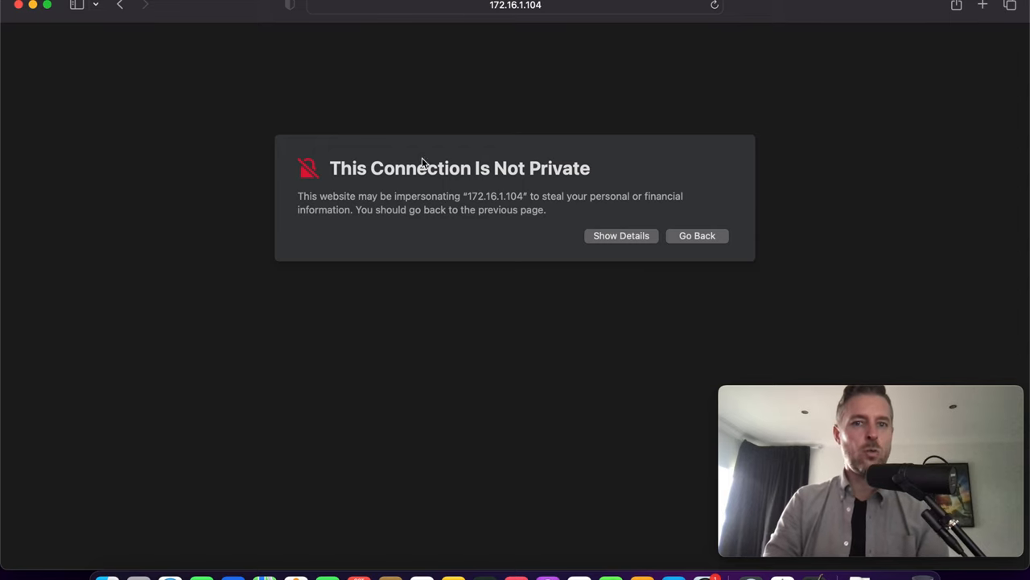
mouse_move(565, 226)
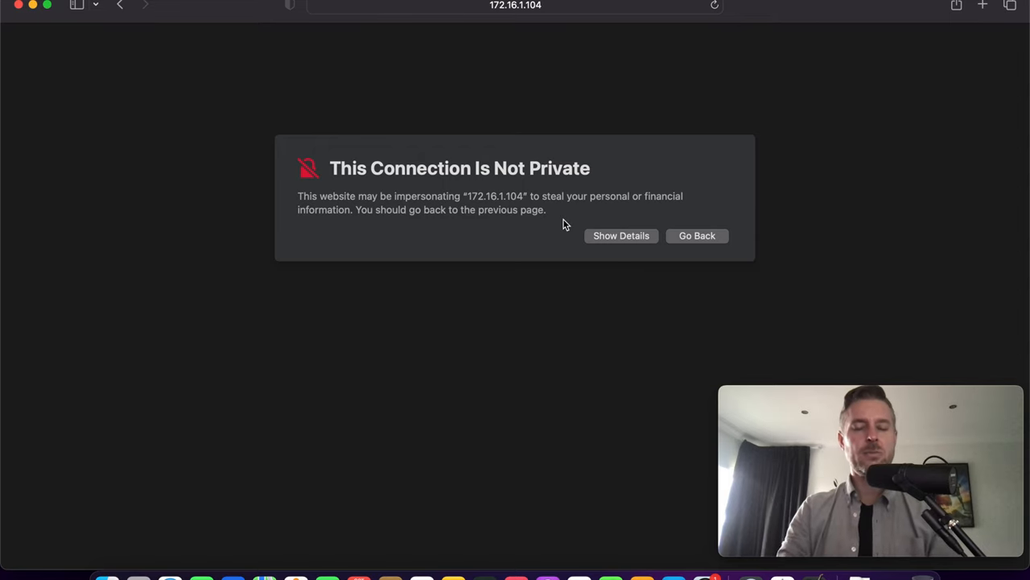
mouse_move(561, 242)
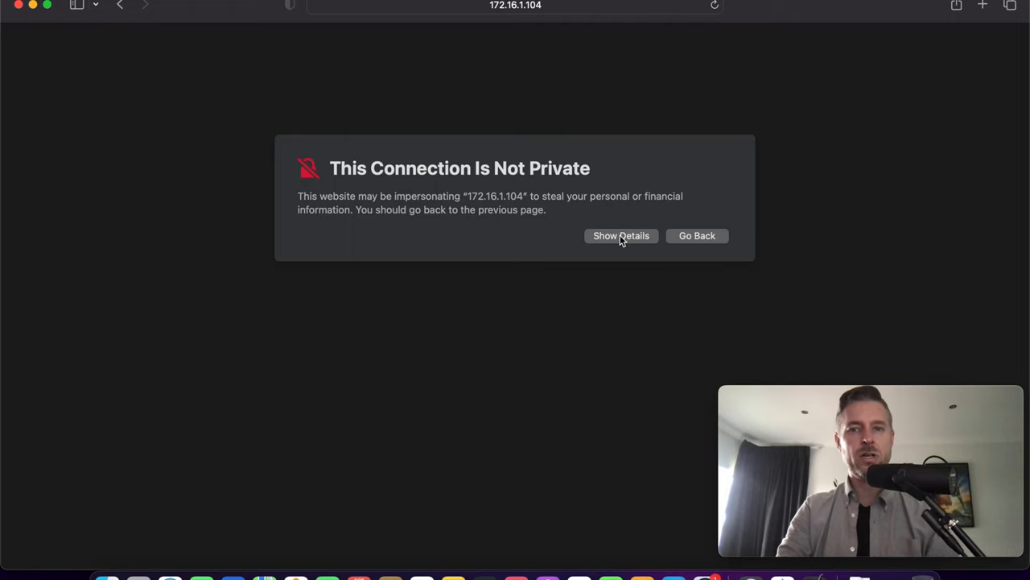
left_click(621, 235)
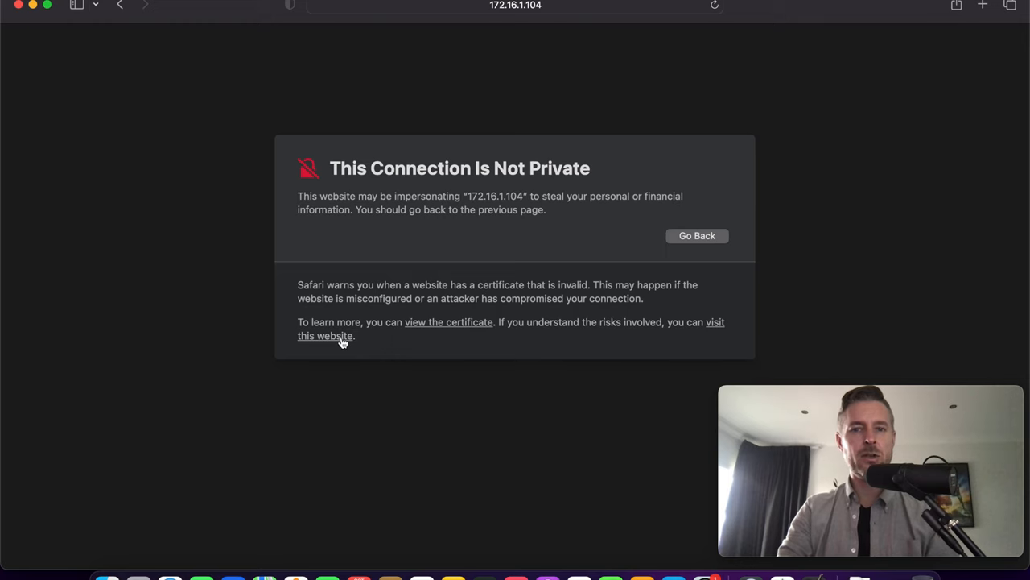
left_click(325, 329)
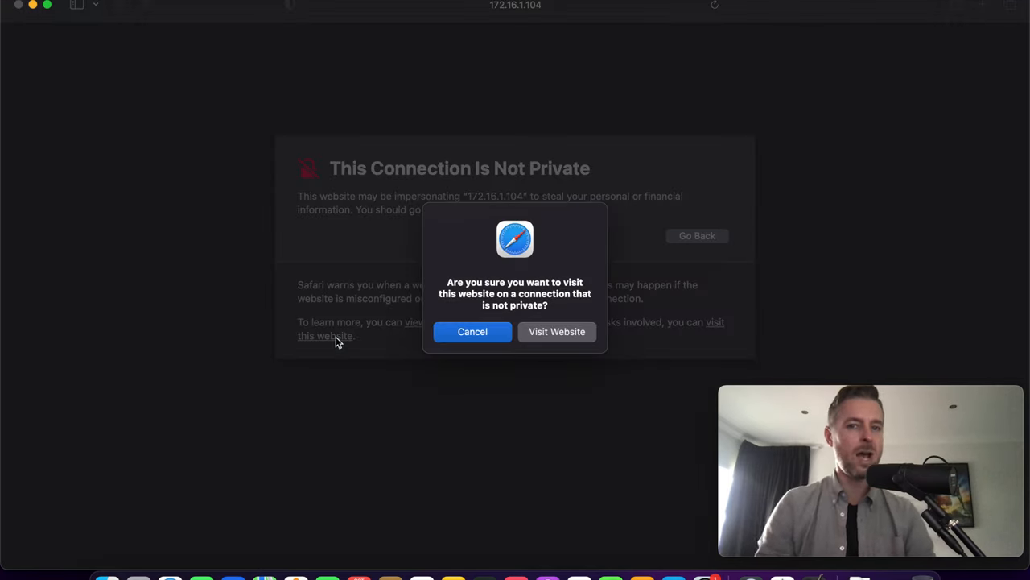
left_click(557, 332)
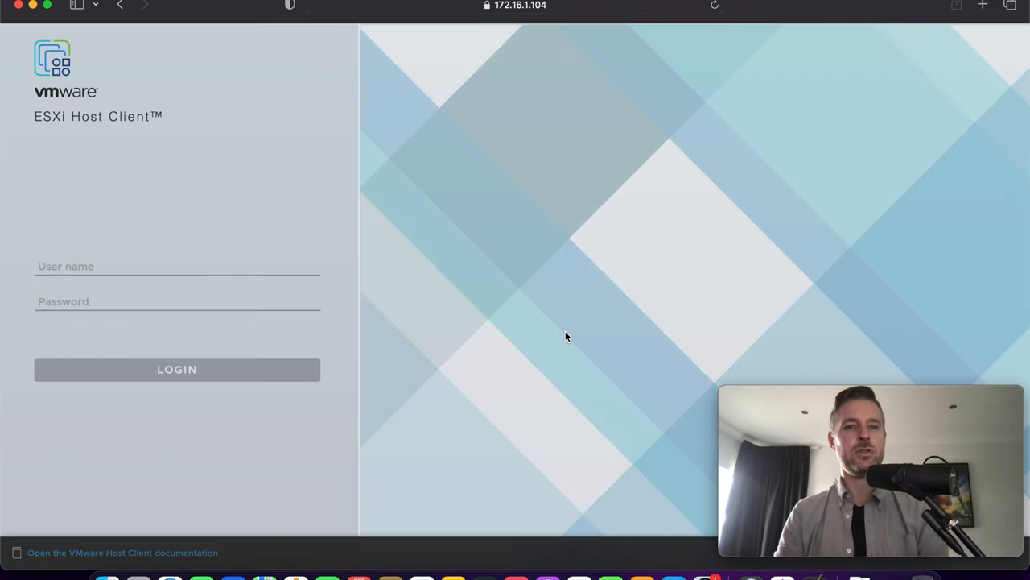
Log in to the ESXi Host Client as root with the password
left_click(161, 267)
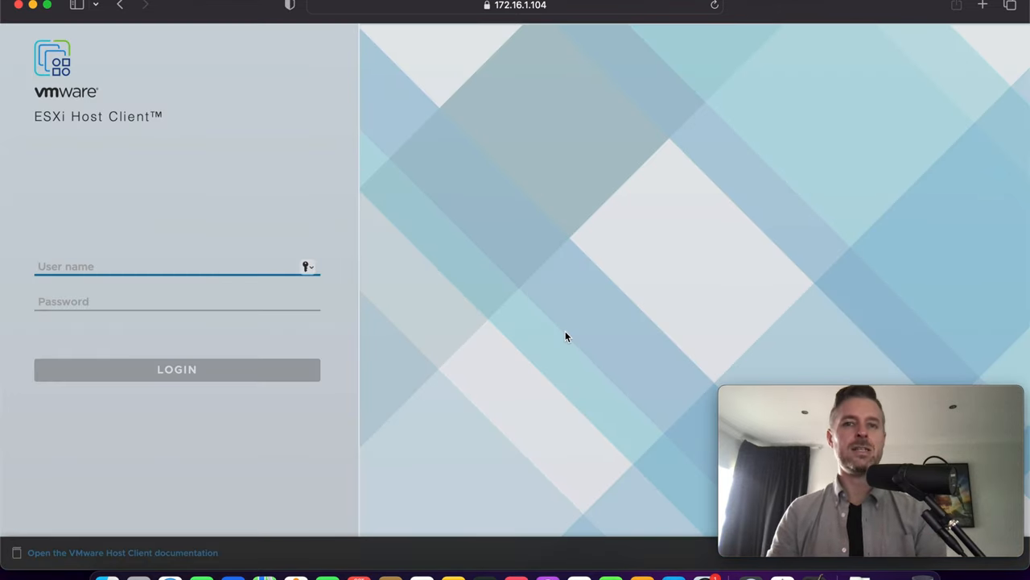
mouse_move(645, 259)
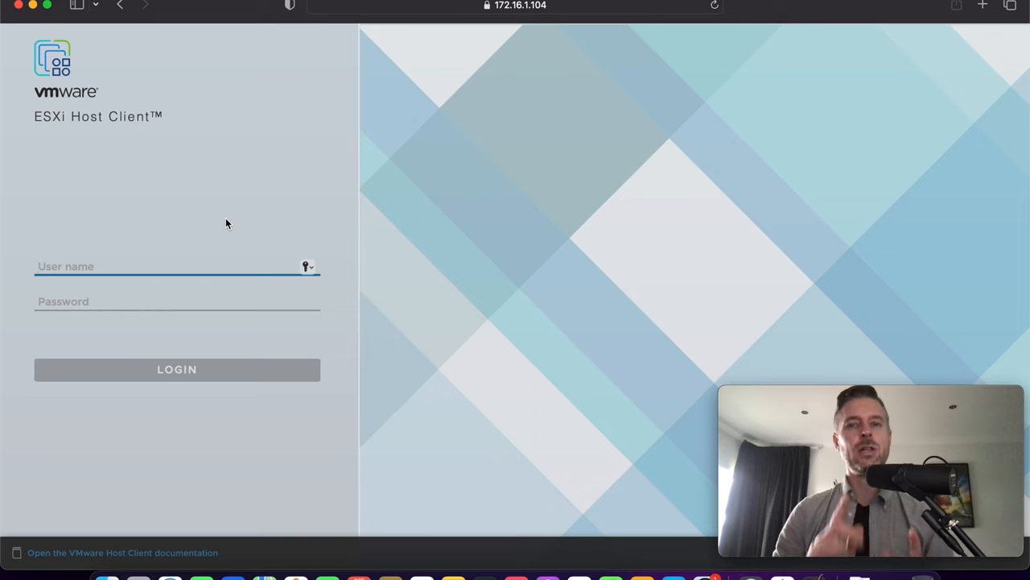
type("root")
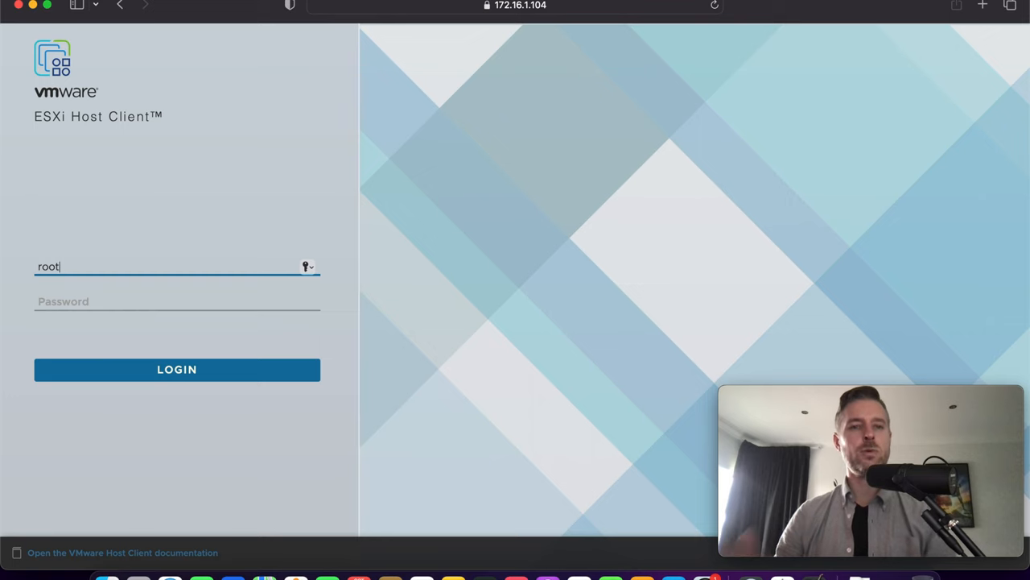
left_click(161, 301)
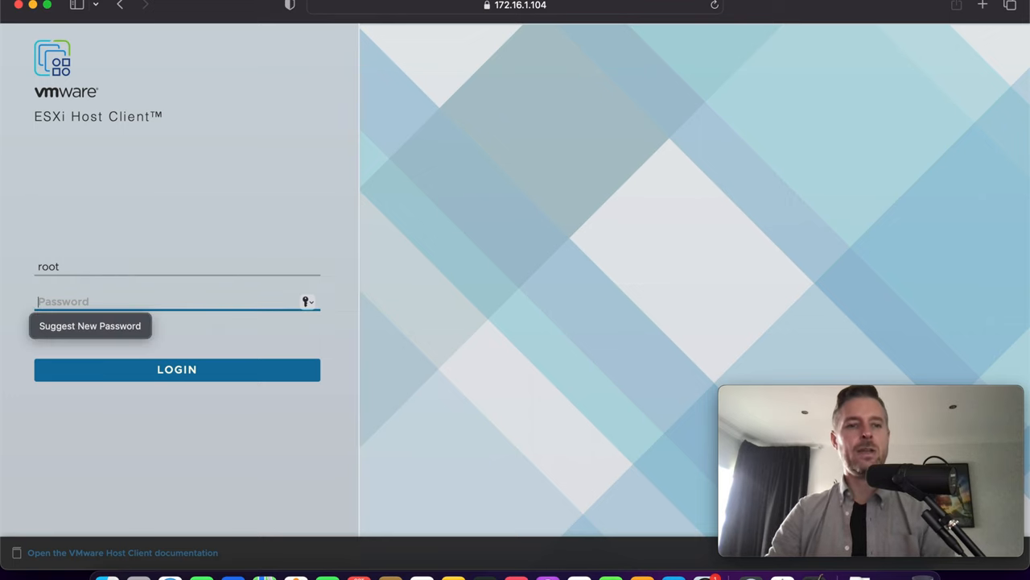
left_click(177, 369)
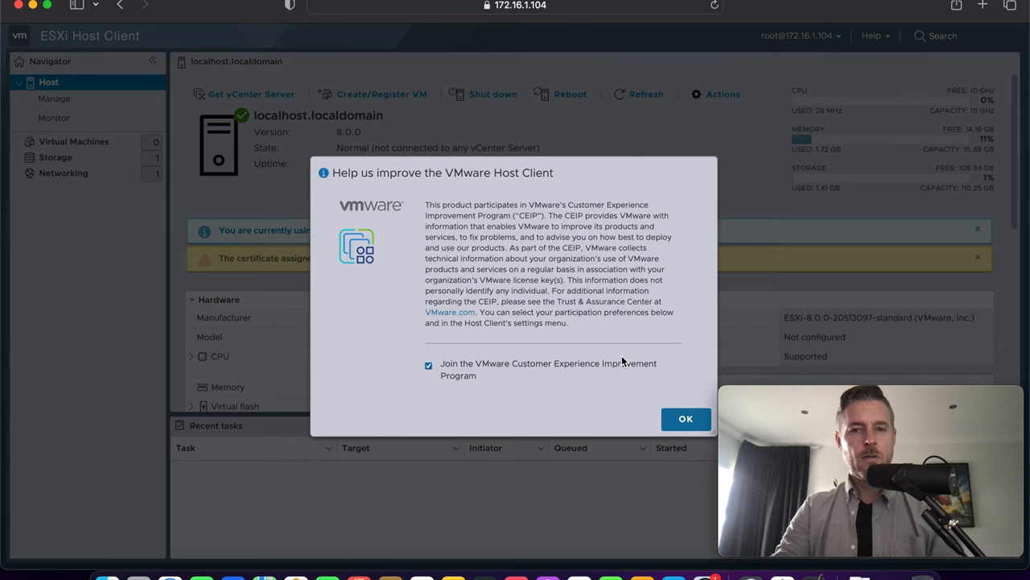
mouse_move(444, 206)
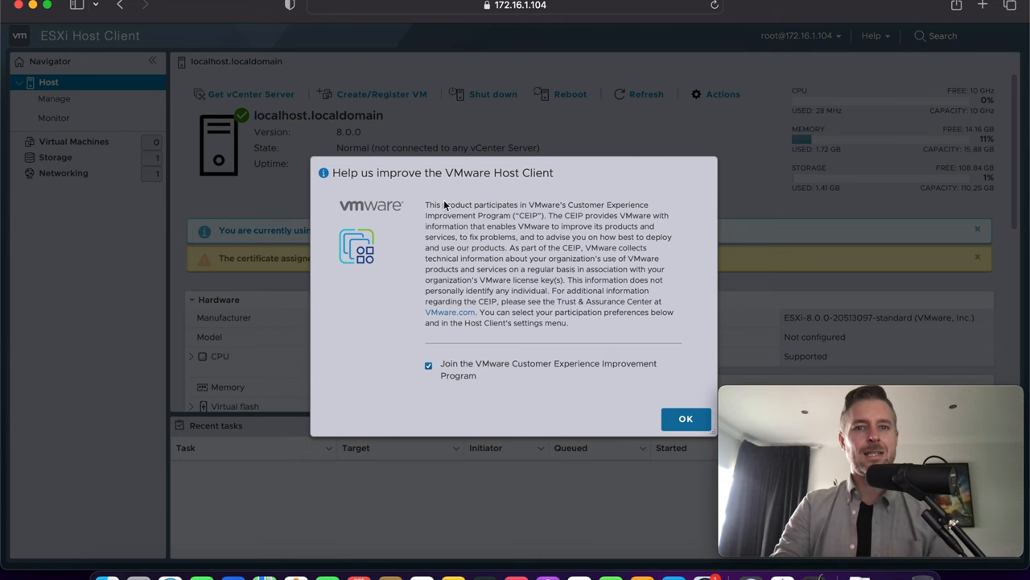
mouse_move(529, 248)
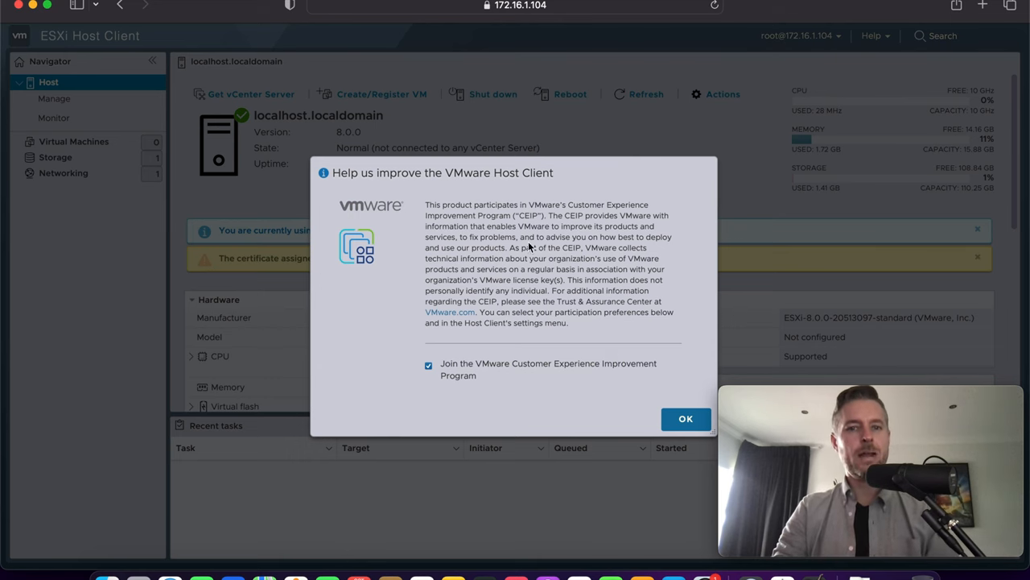
mouse_move(654, 365)
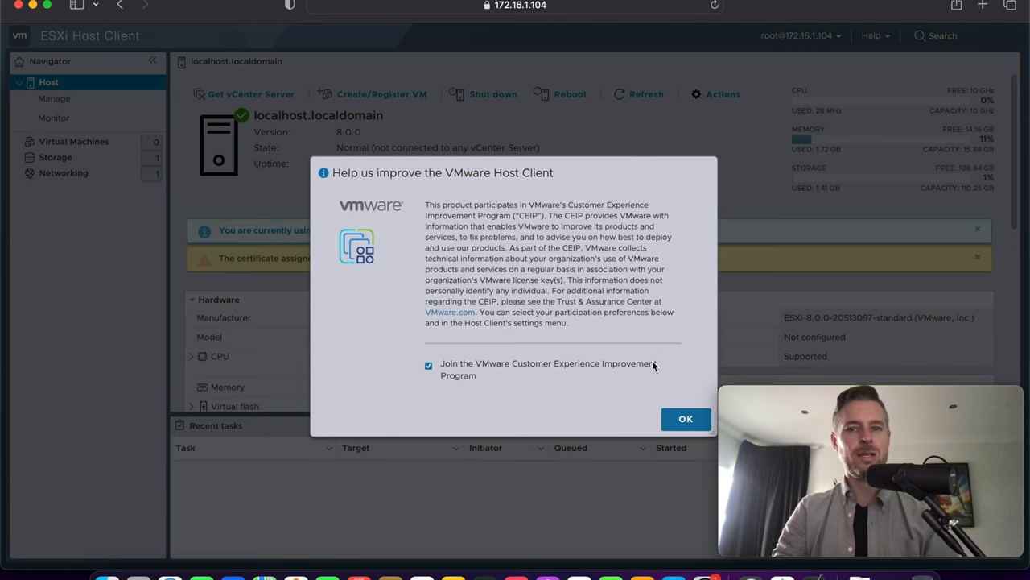
mouse_move(497, 341)
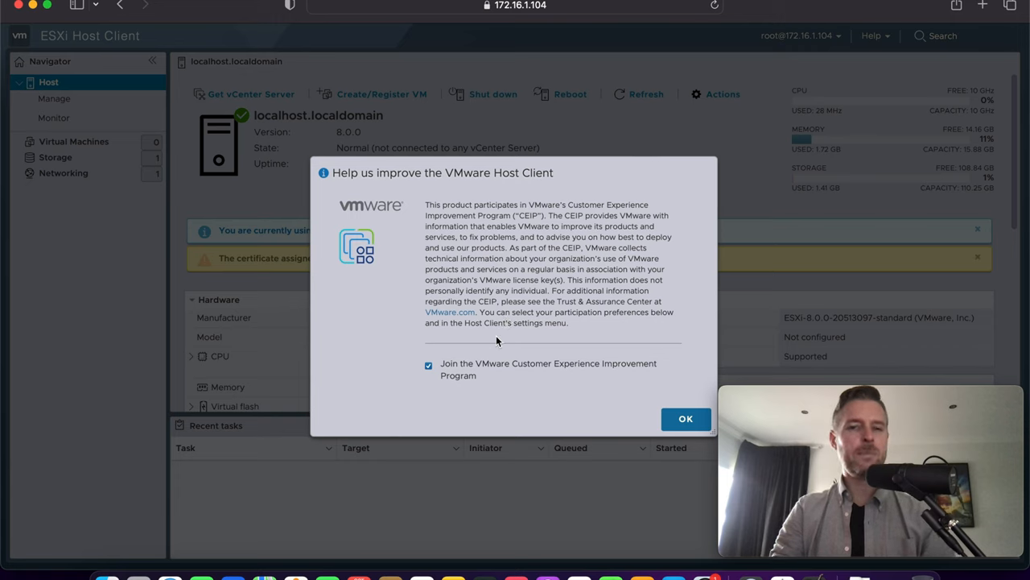
mouse_move(429, 367)
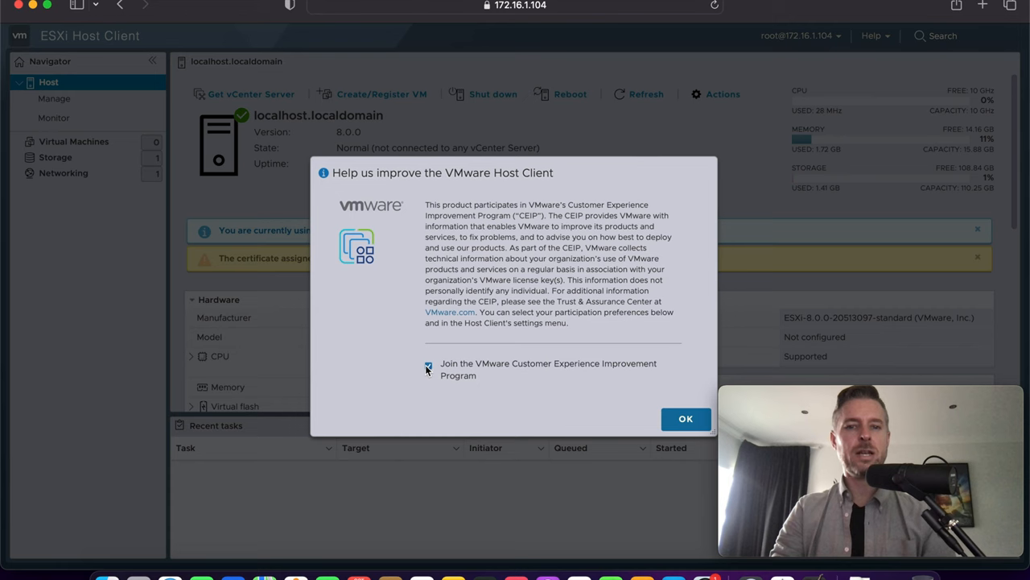
Decline joining the VMware Customer Experience Improvement Program and dismiss the prompt
left_click(686, 418)
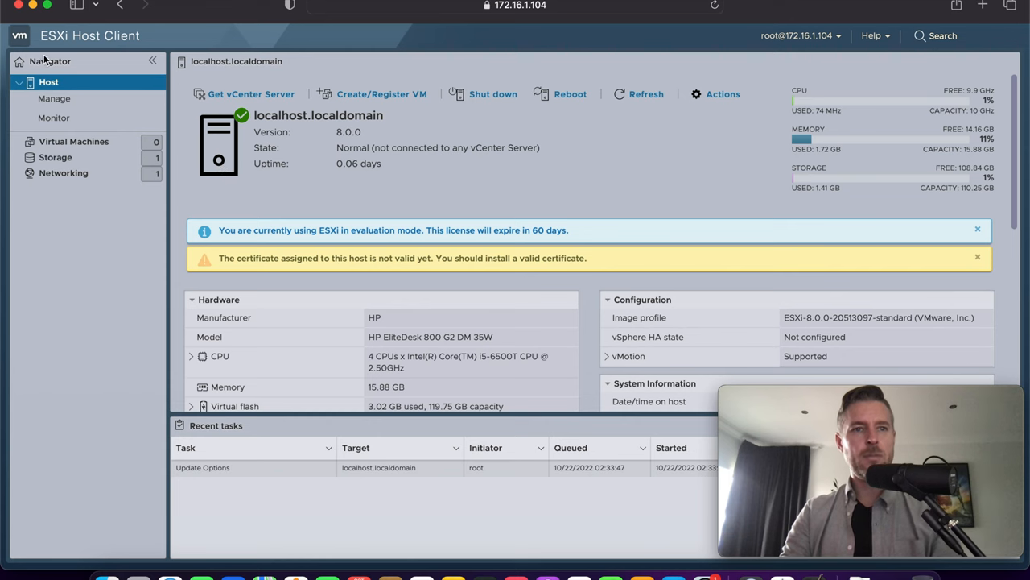
From Manage > Licensing (evaluation mode), start Assign license with the key field ready for entry
left_click(55, 98)
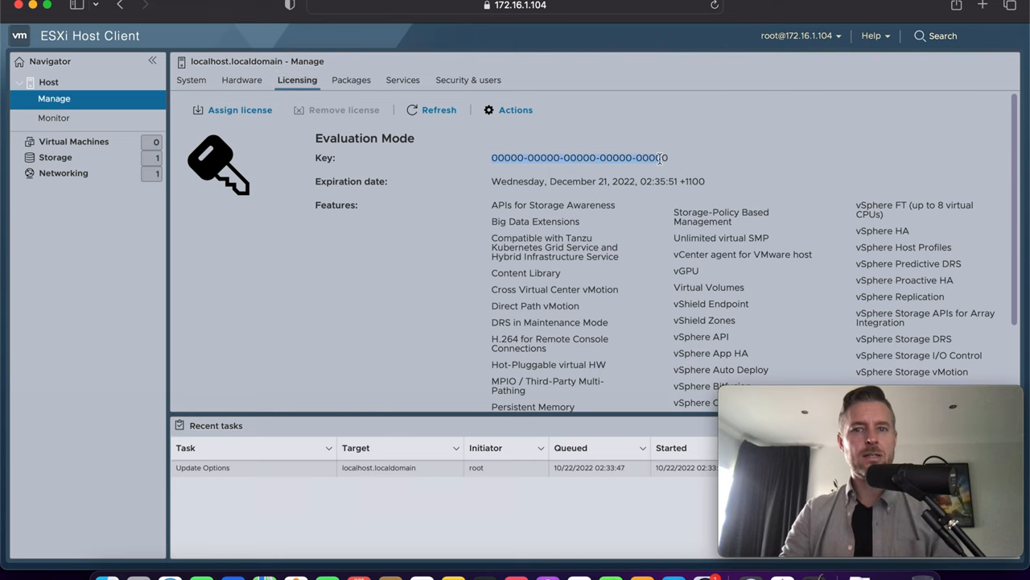
left_click(240, 109)
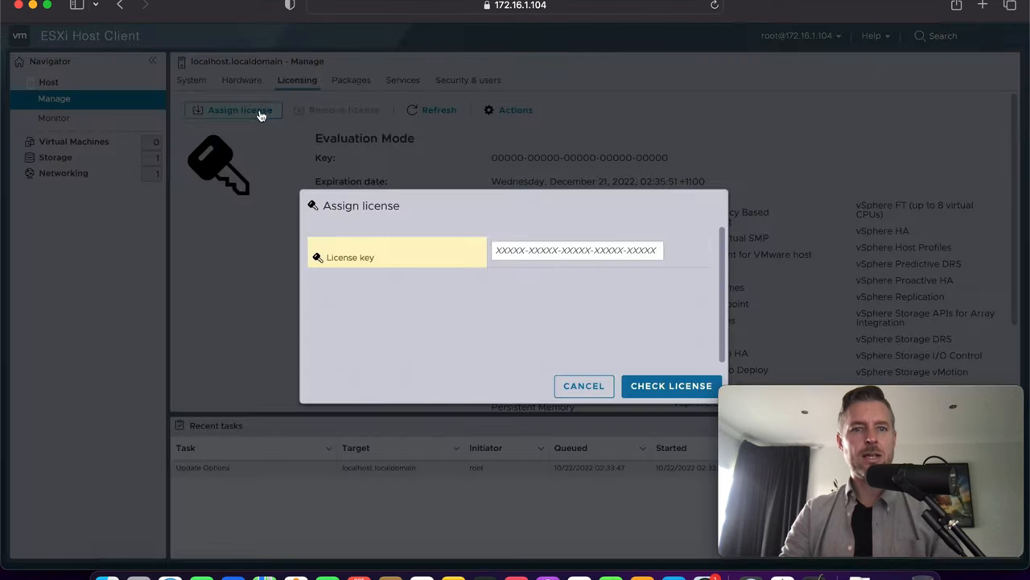
left_click(576, 250)
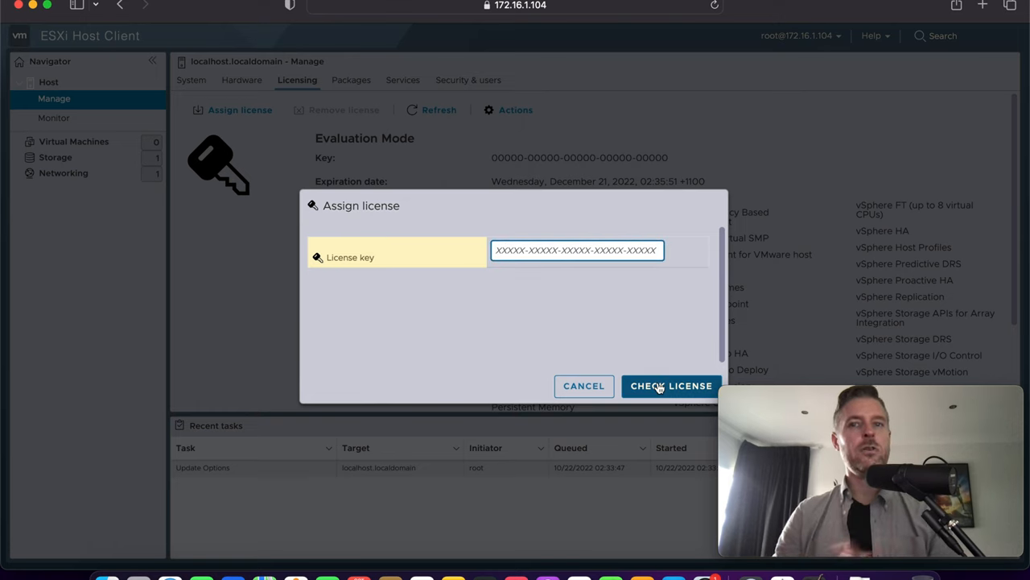
mouse_move(606, 388)
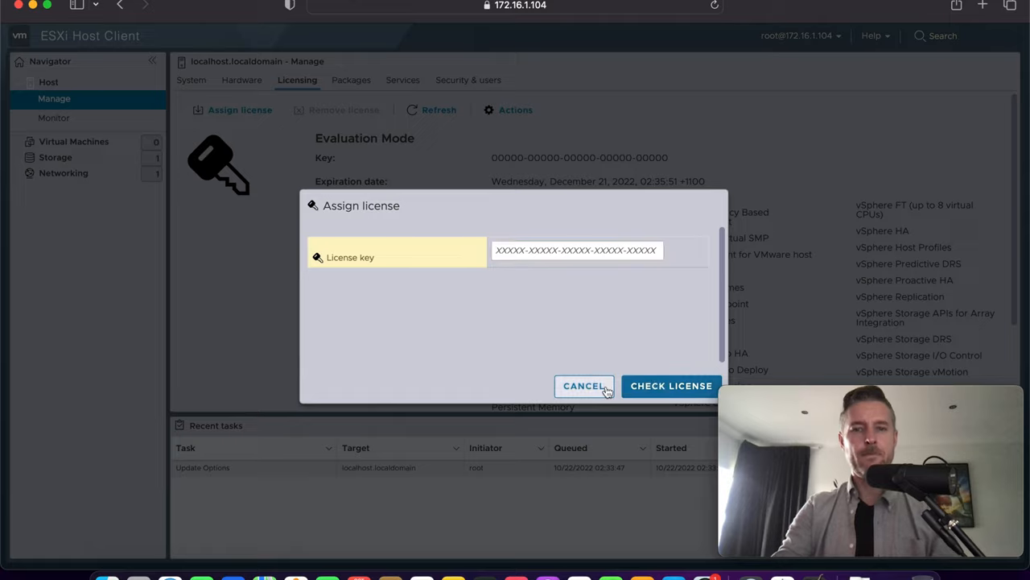